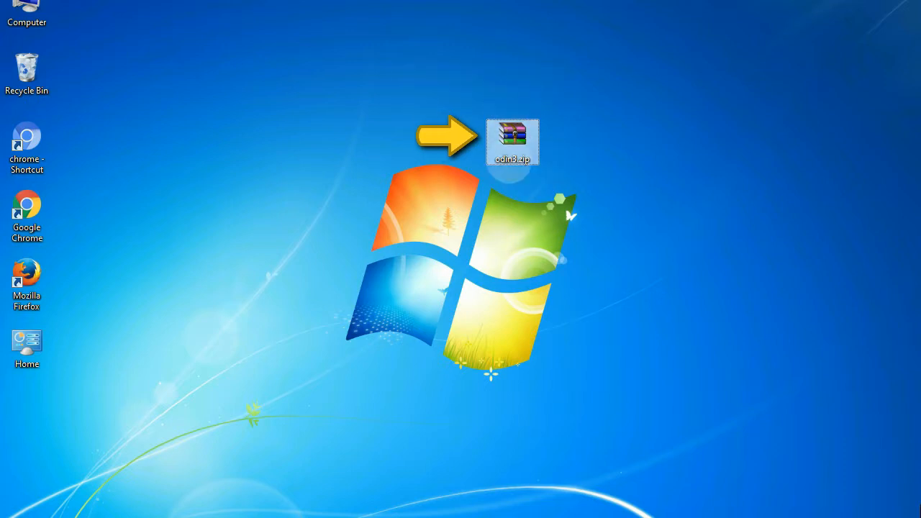
mouse_move(513, 141)
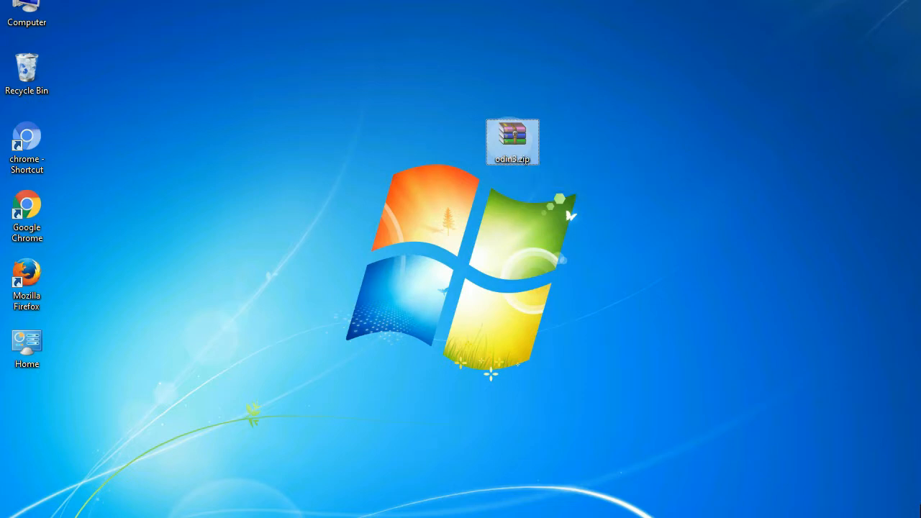
Open odin3.zip on the desktop to reveal Odin3 with the PASS! flash result.
double_click(512, 141)
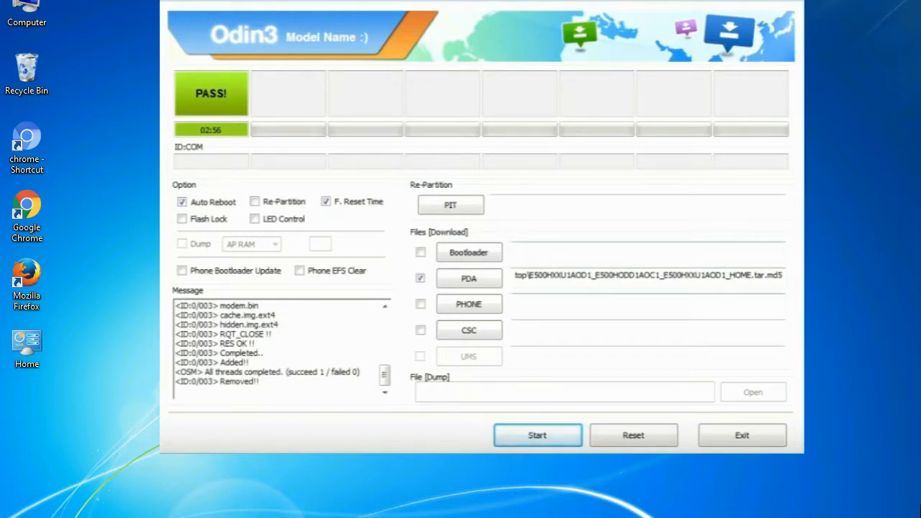
Exit Odin3 so the desktop with the Odin archive shows again.
left_click(743, 434)
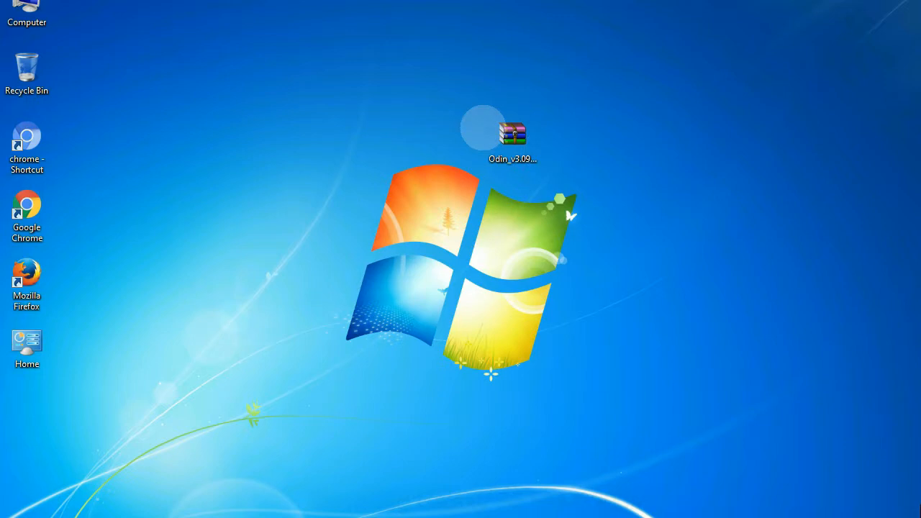
Extract the Odin zip archive here into an Odin_v3.09 folder on the desktop.
left_click(513, 137)
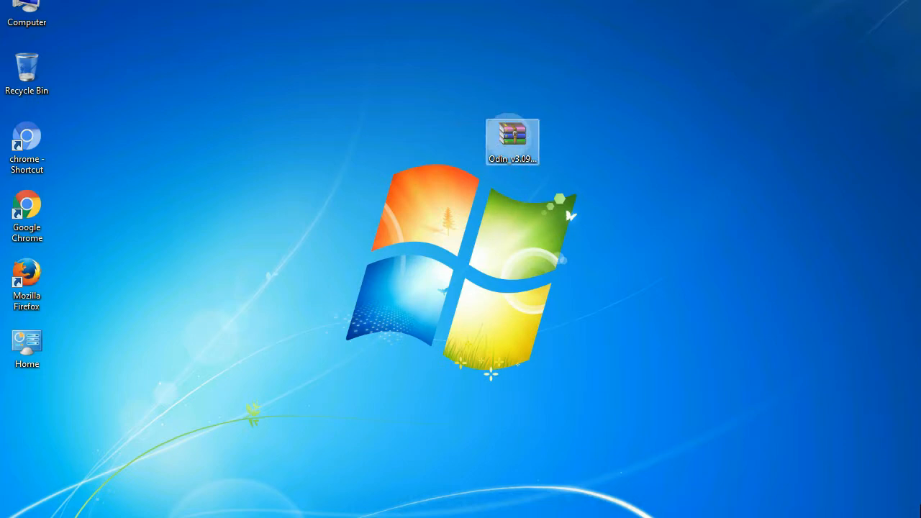
right_click(512, 138)
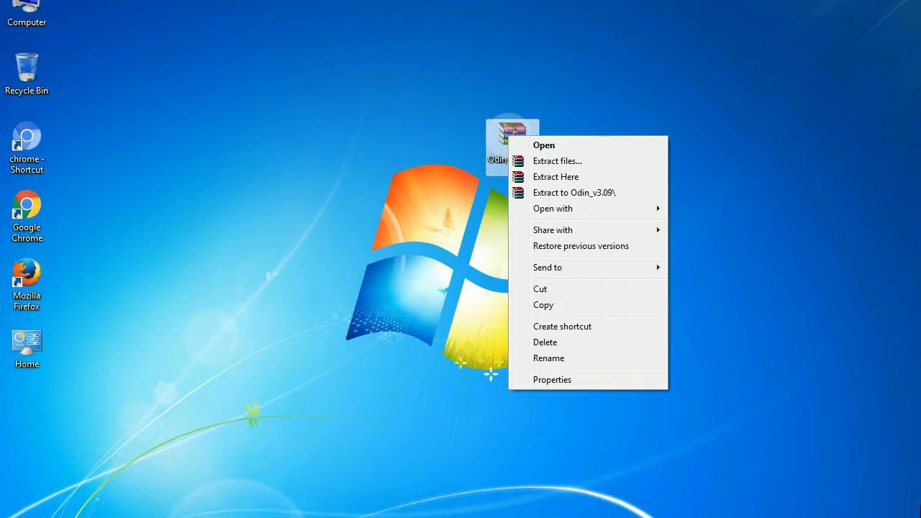
mouse_move(556, 177)
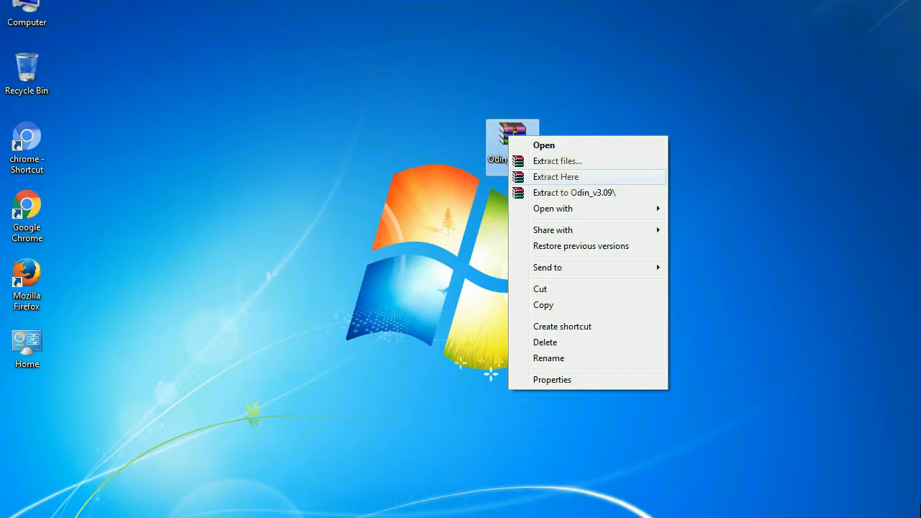
left_click(555, 176)
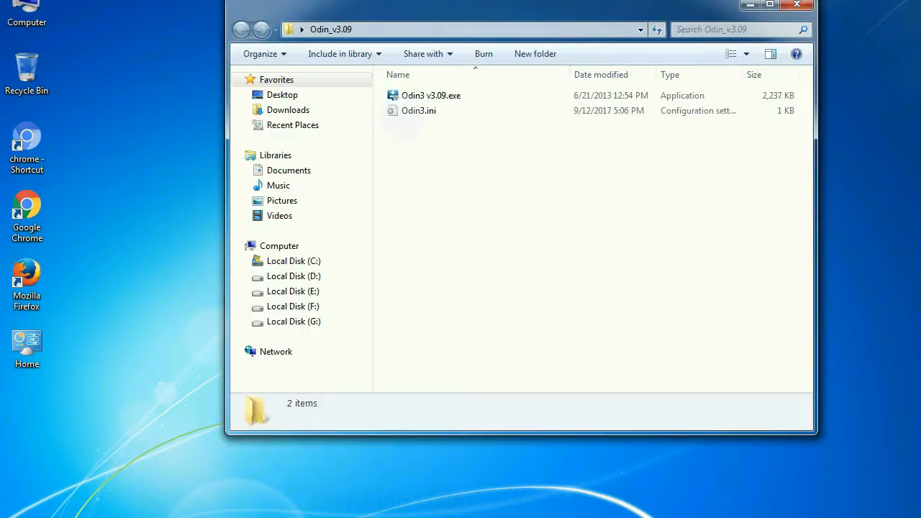
Launch Odin3 v3.09.exe from the extracted Odin_v3.09 folder.
right_click(430, 95)
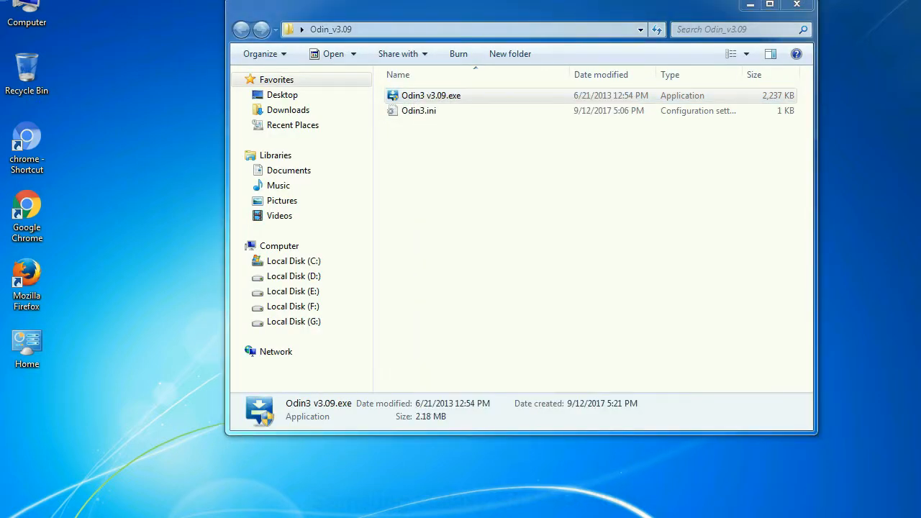
double_click(431, 95)
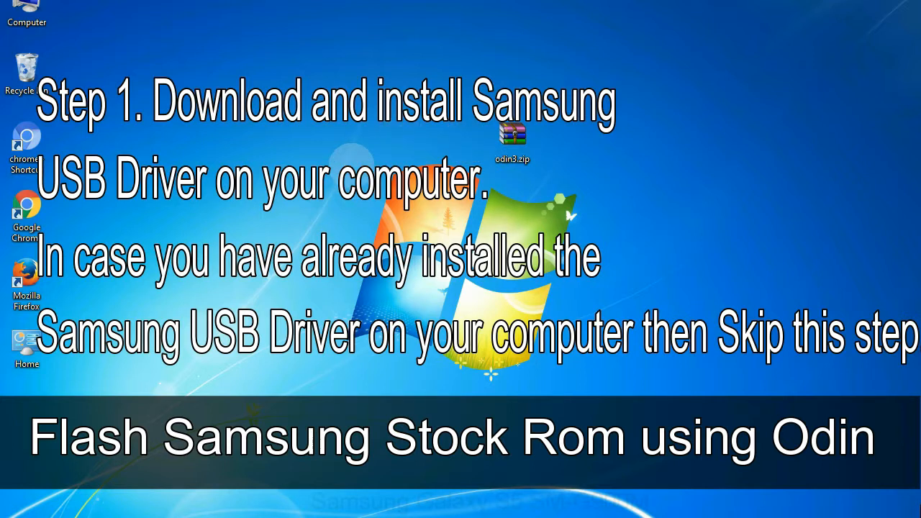
left_click(513, 141)
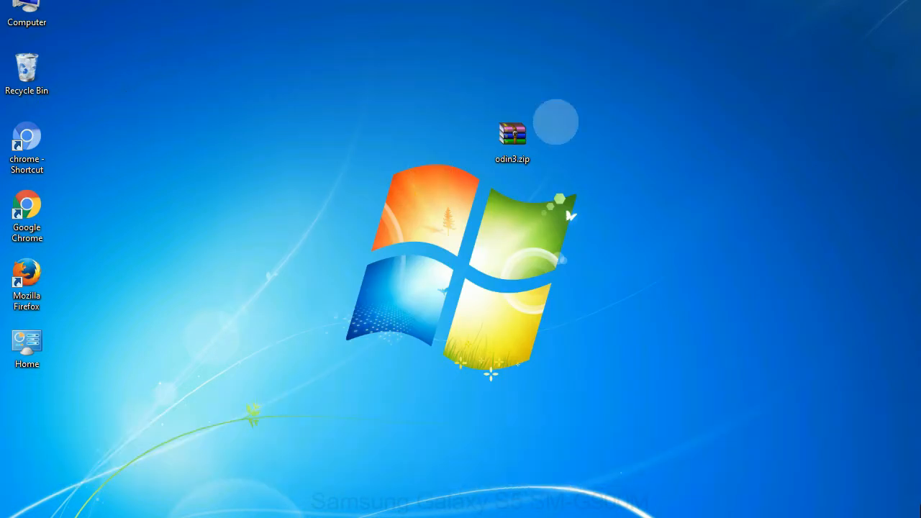
double_click(512, 134)
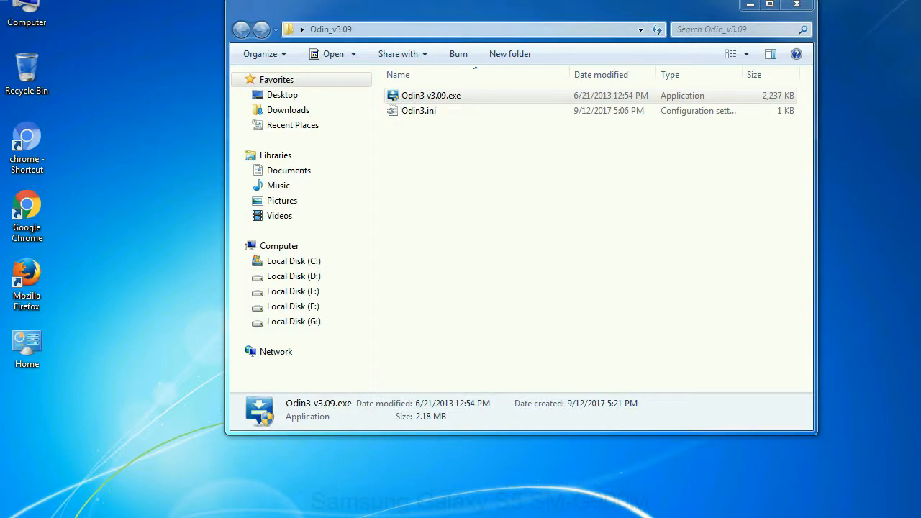
Start Odin3 v3.09.exe, bringing up its empty flashing window with no device.
double_click(432, 95)
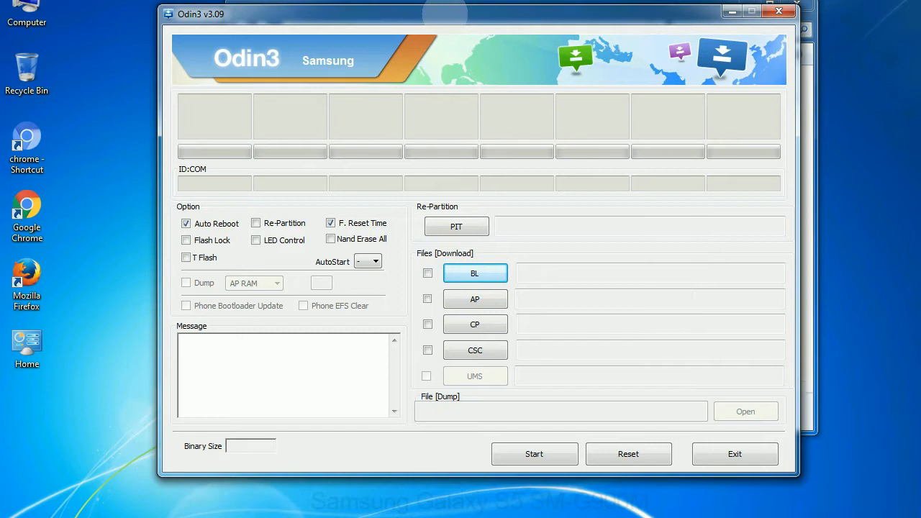
Run Odin3 from odin3.zip and have the Download-mode phone added on COM3.
left_click(777, 11)
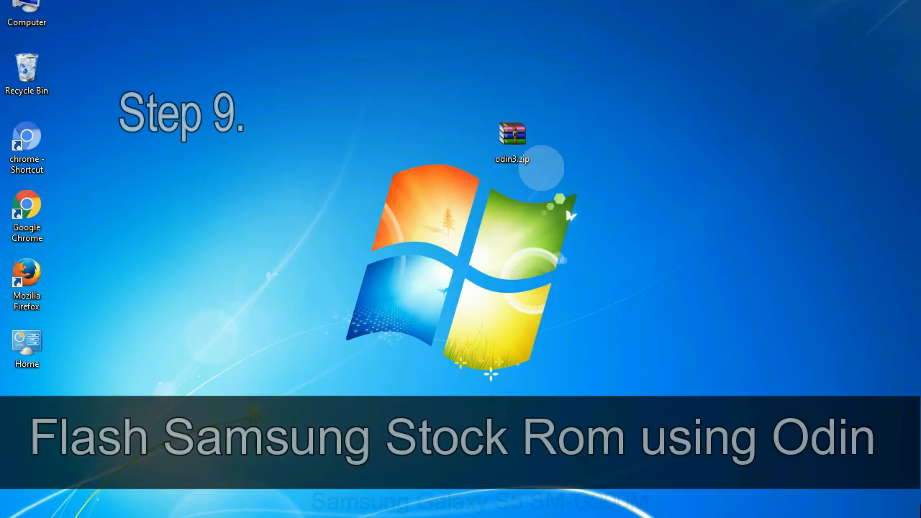
left_click(512, 141)
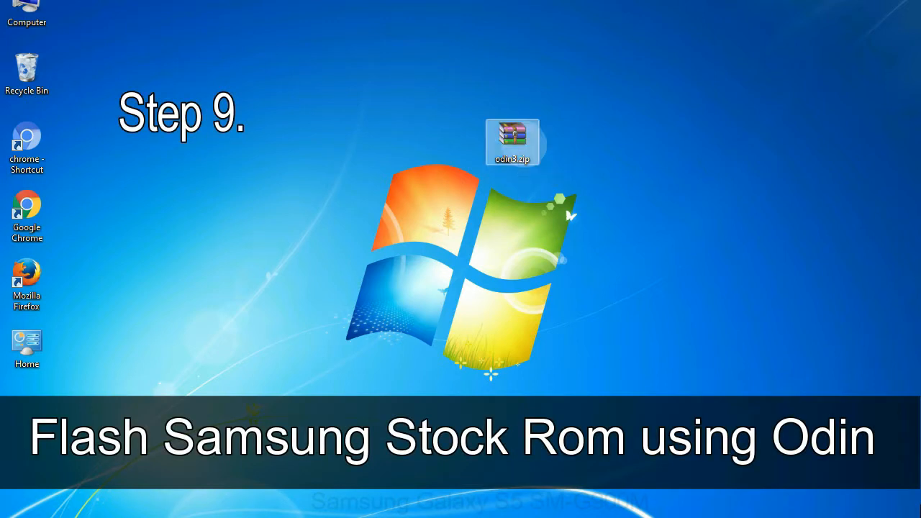
double_click(513, 141)
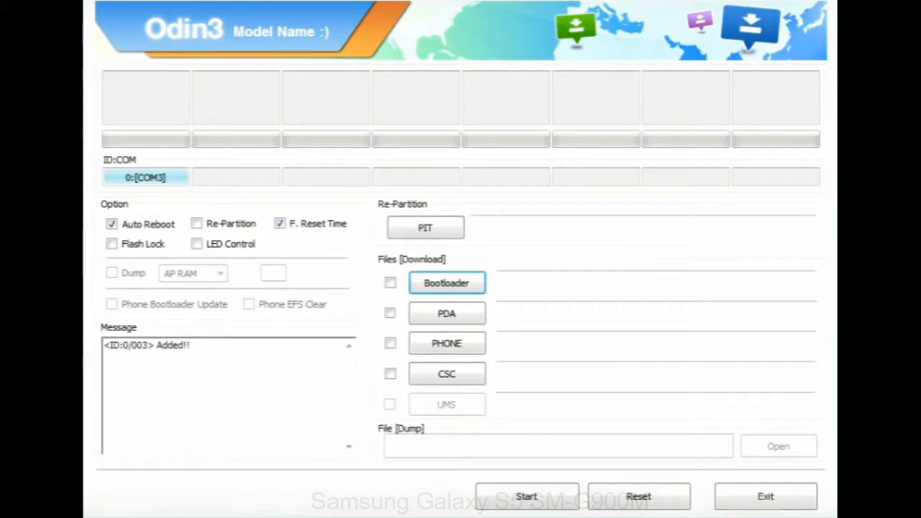
Load the E500 stock ROM .tar.md5 from the Desktop into the PDA slot.
left_click(446, 314)
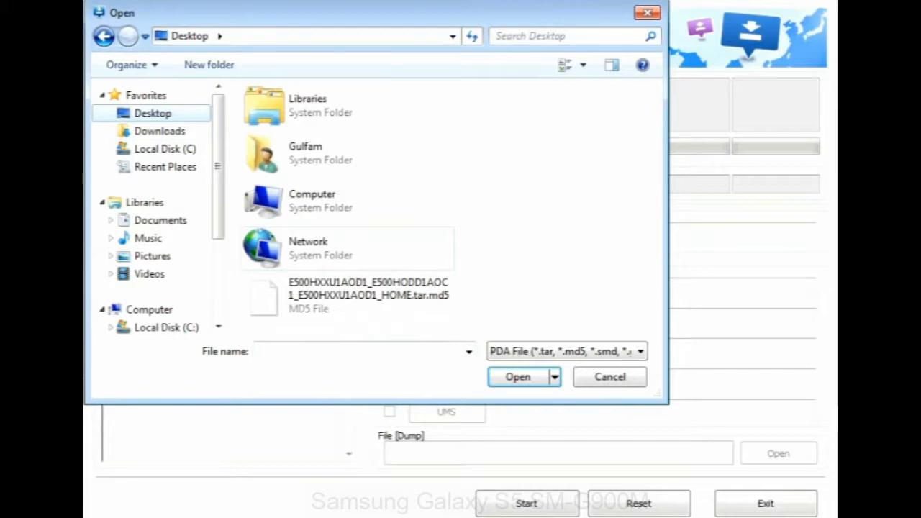
left_click(518, 377)
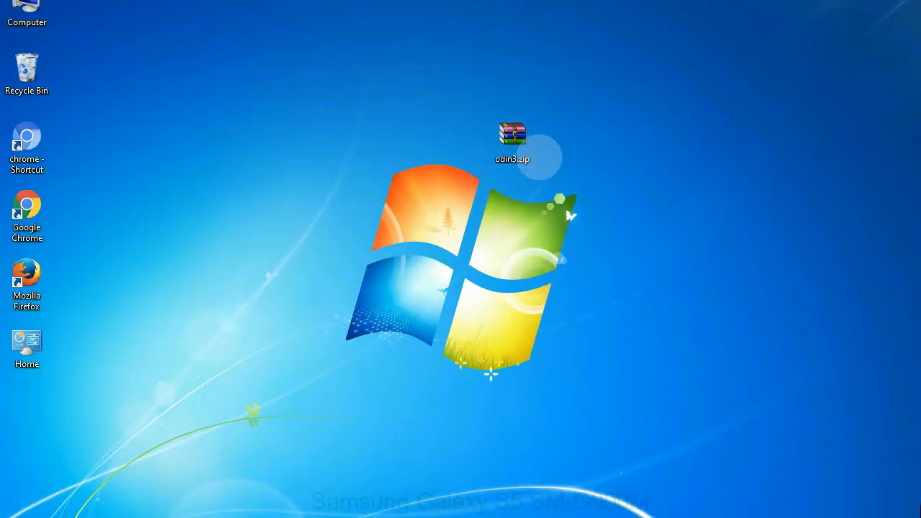
Flash the E500 stock ROM until Odin3 reports PASS!, then close Odin.
left_click(513, 141)
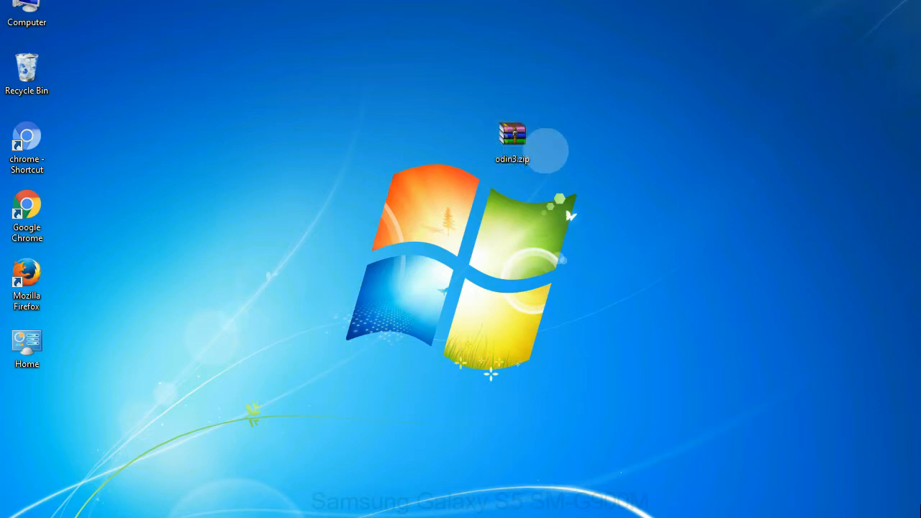
left_click(512, 141)
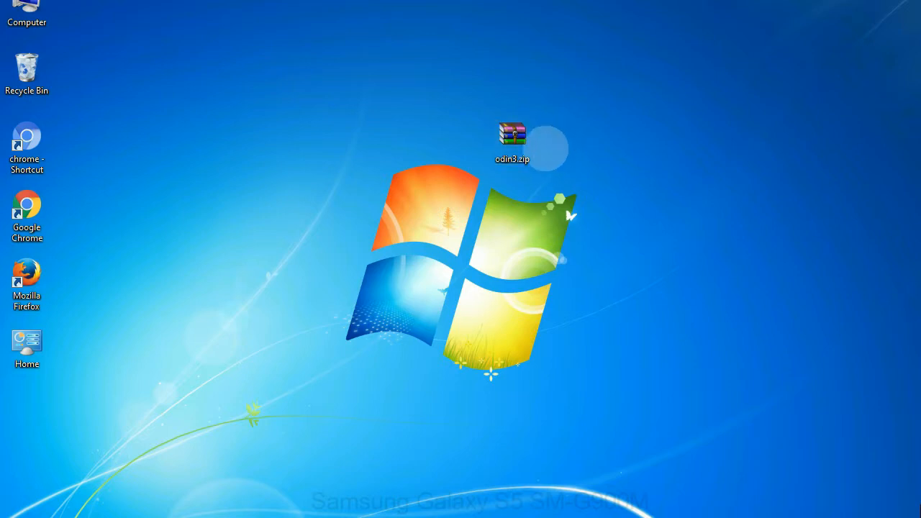
double_click(512, 141)
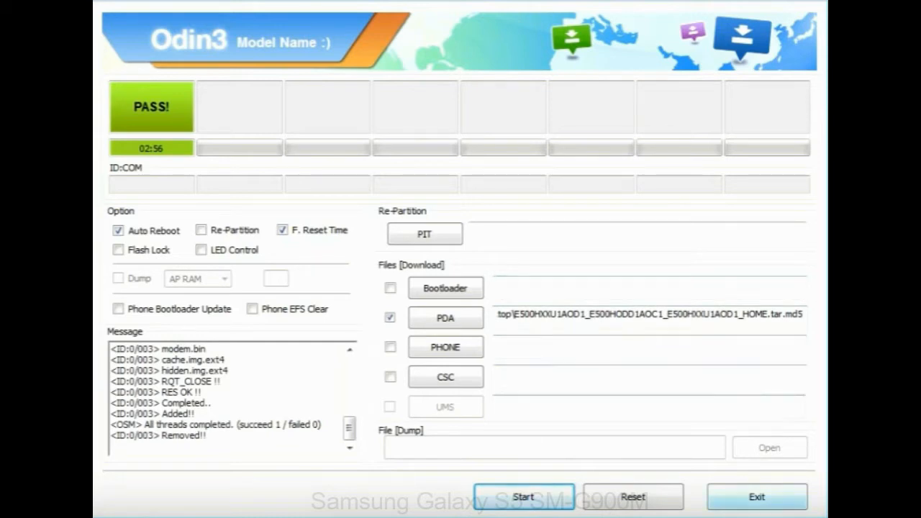
left_click(757, 496)
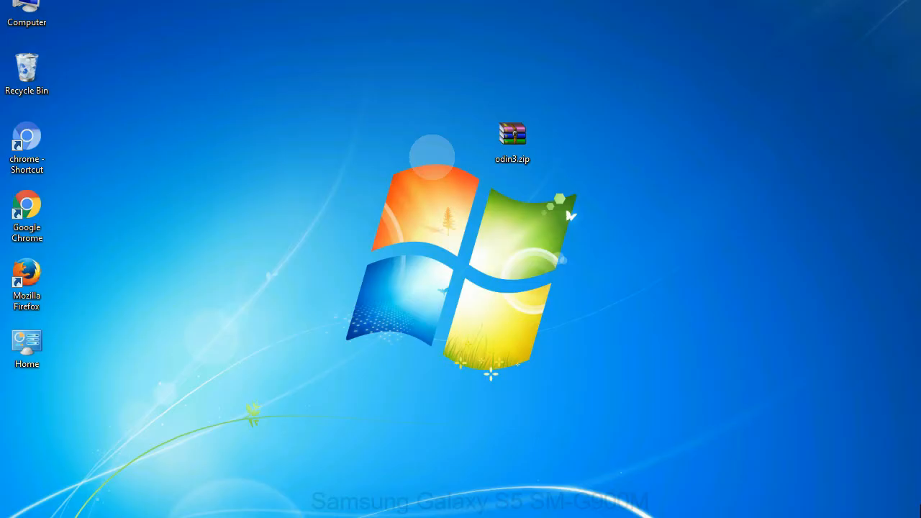